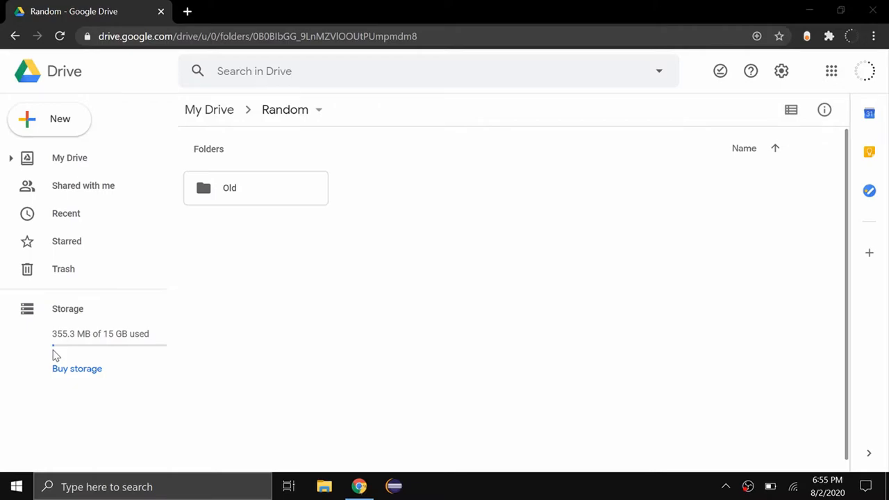
mouse_move(49, 356)
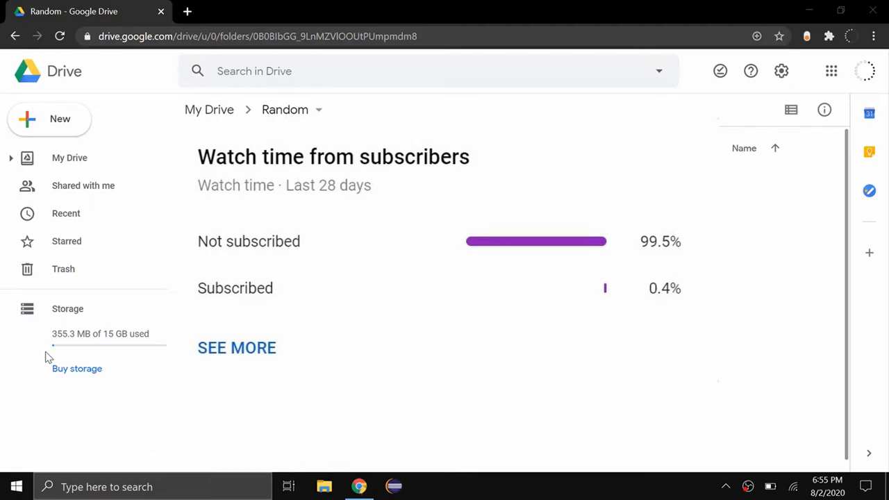
mouse_move(750, 70)
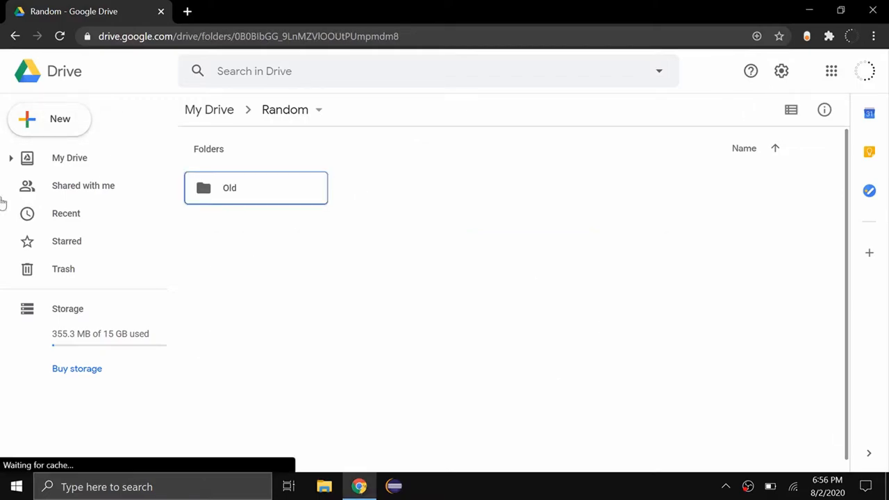
Create a blank document from Drive's New menu, enter 'hi' and select the word
click(49, 120)
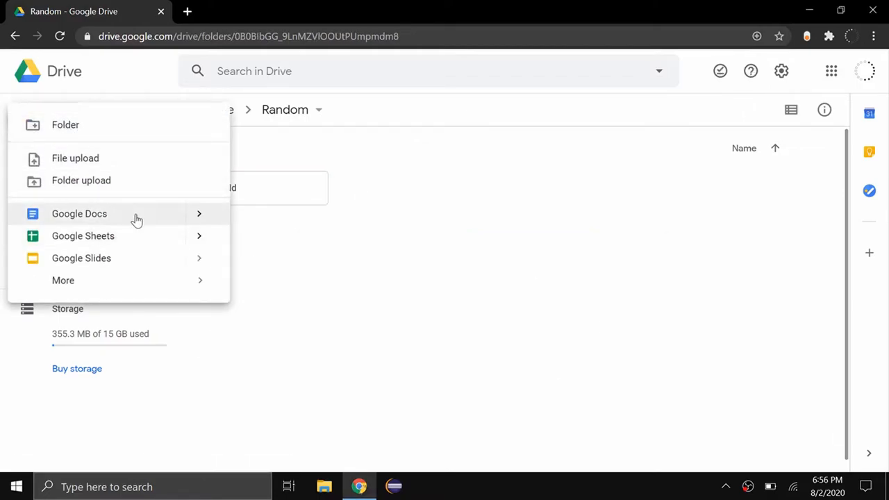
click(80, 214)
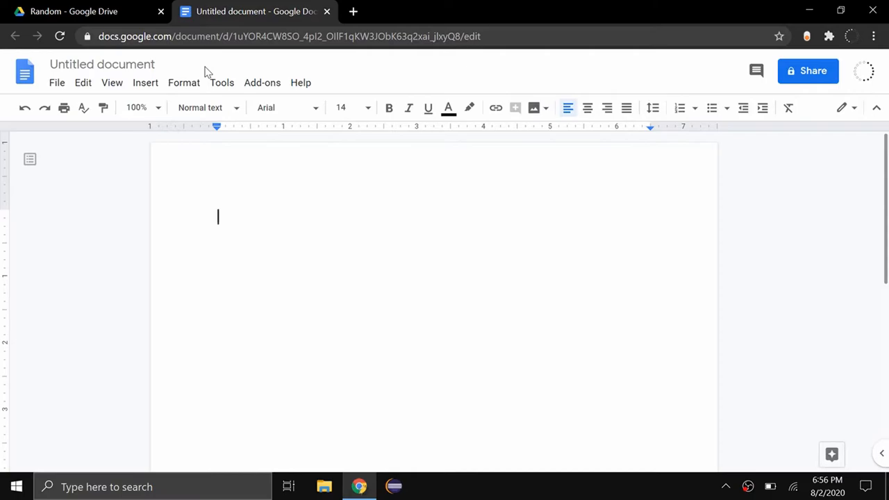
text(hi)
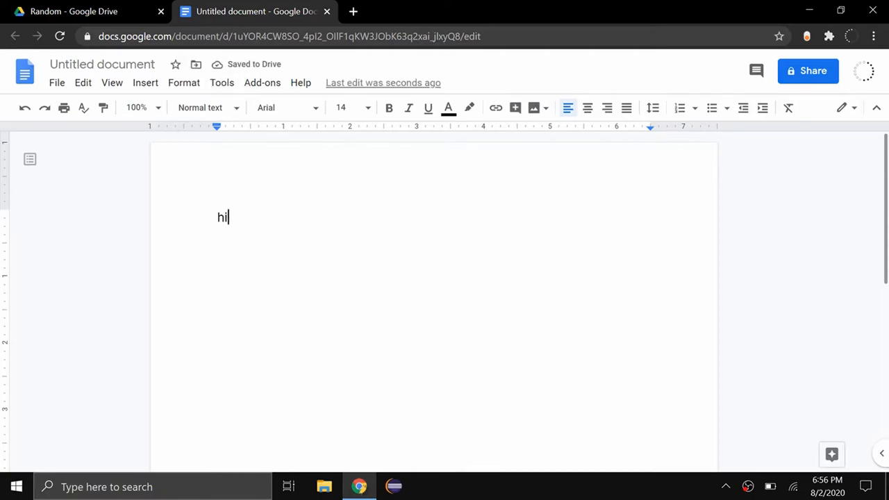
double_click(222, 216)
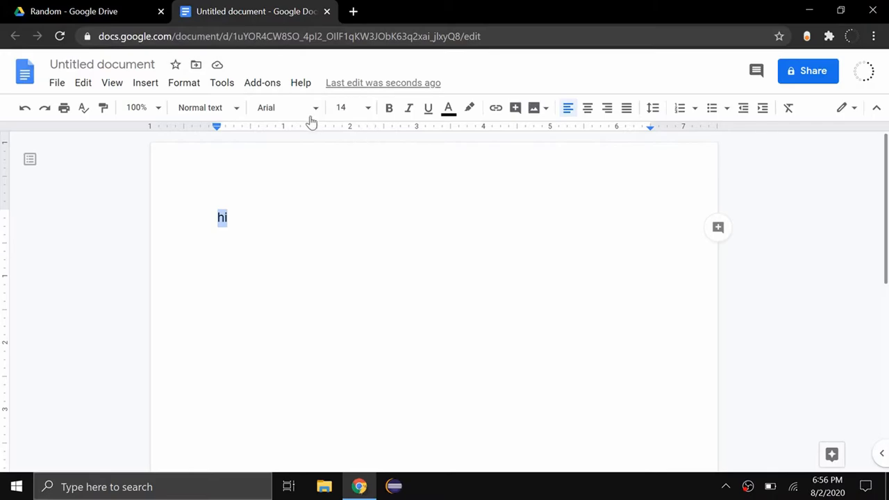
Format the selected word as Helvetica Neue at size 12
click(285, 108)
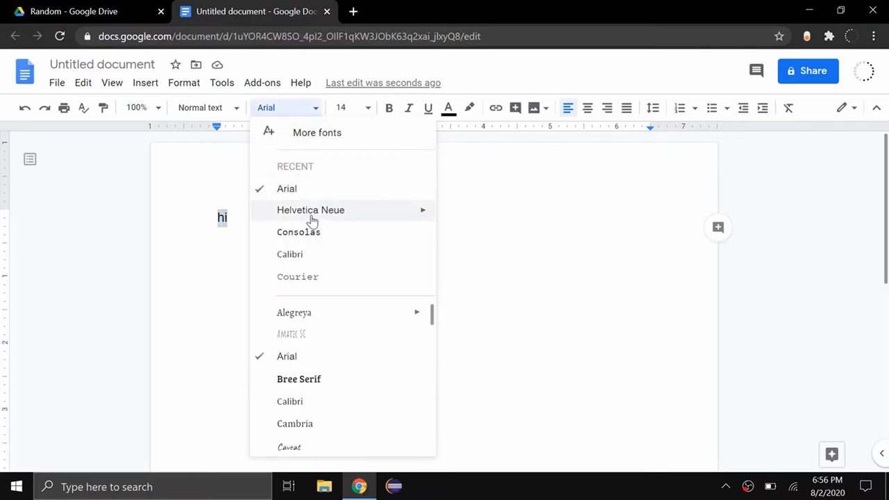
click(311, 209)
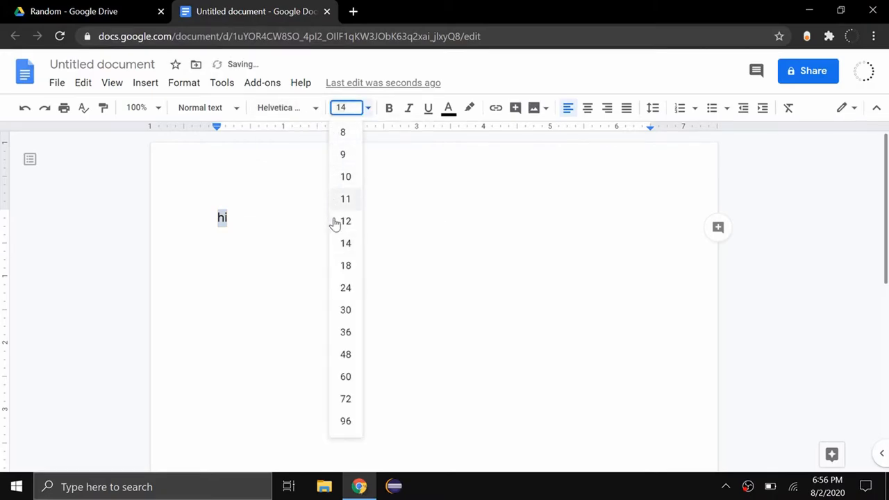
click(345, 221)
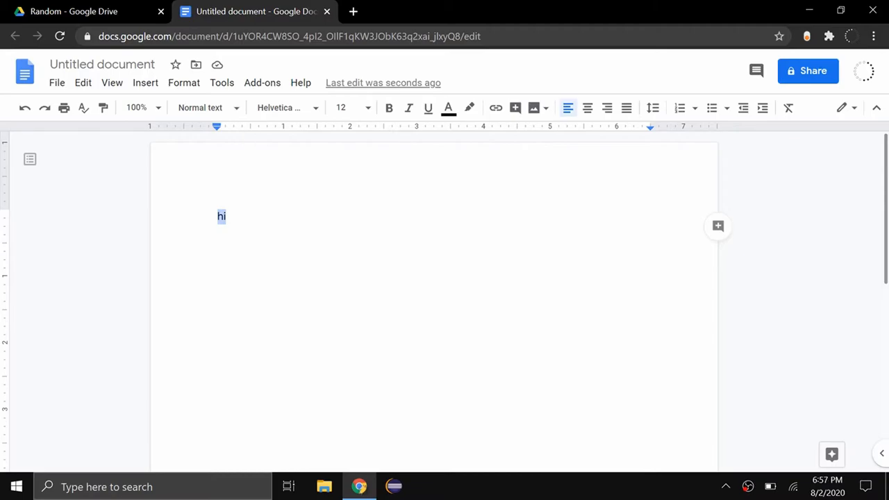
click(284, 107)
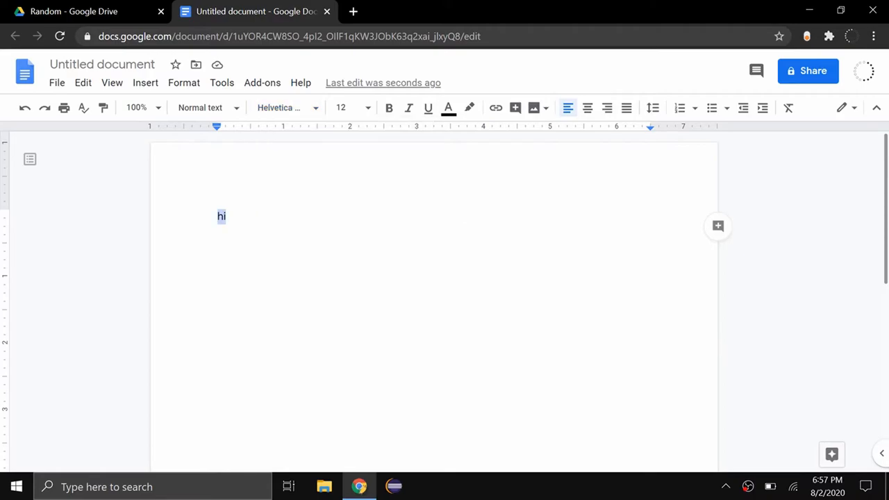
mouse_move(316, 109)
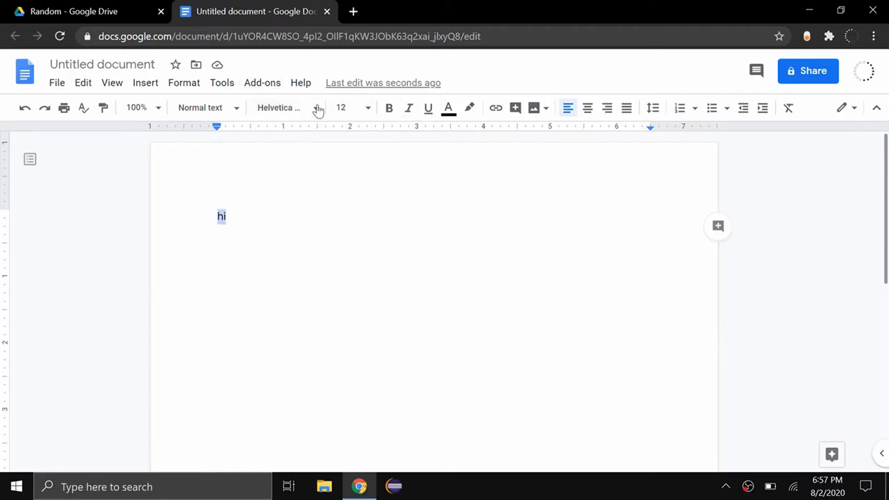
mouse_move(277, 109)
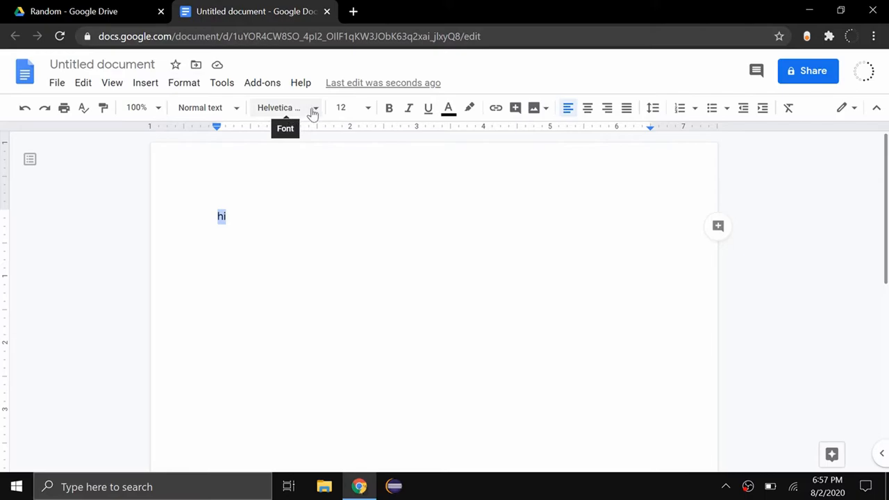
mouse_move(431, 103)
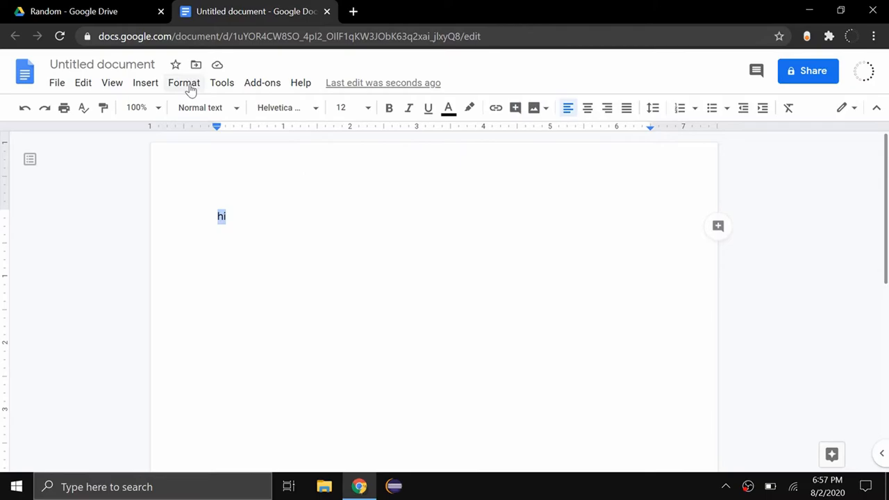
Update the Normal text paragraph style to match the selected word
click(183, 84)
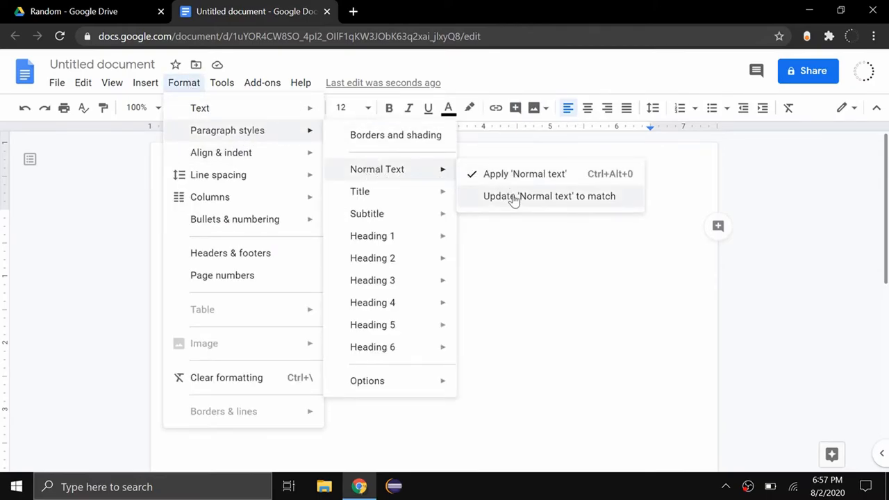
click(549, 196)
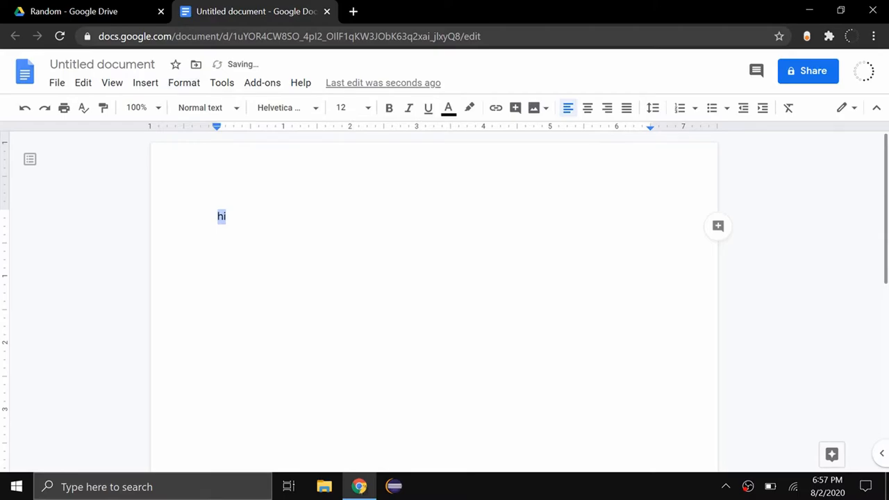
Save current paragraph styles as my default styles, then reopen Drive's New menu
click(183, 82)
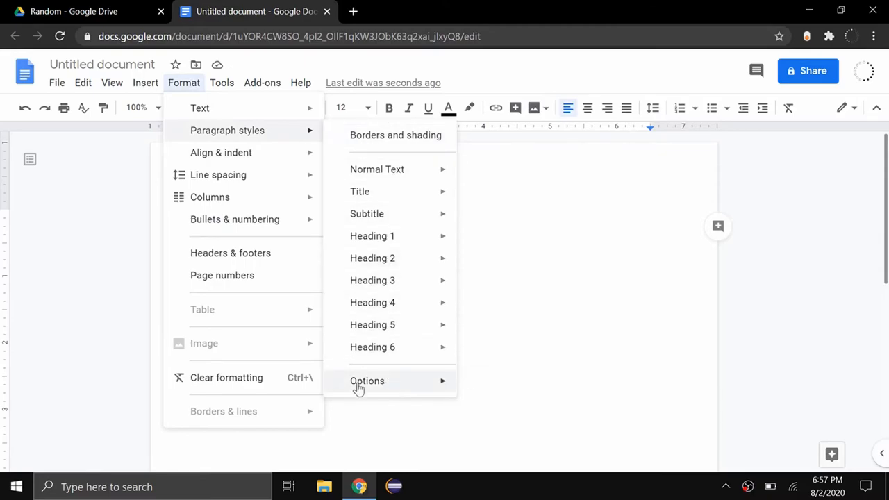
mouse_move(366, 380)
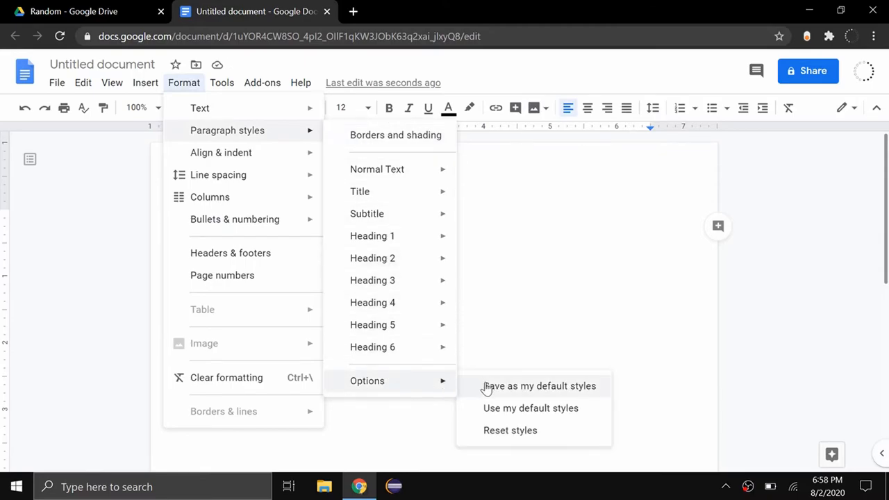
click(539, 386)
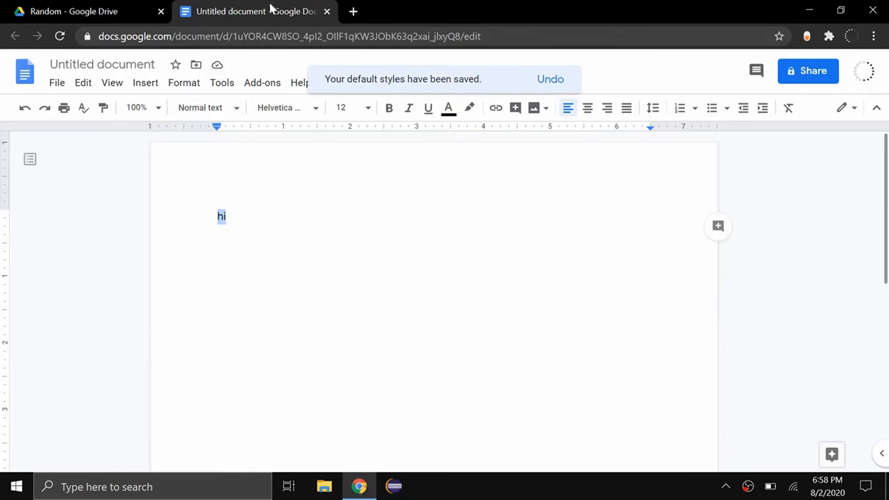
mouse_move(322, 11)
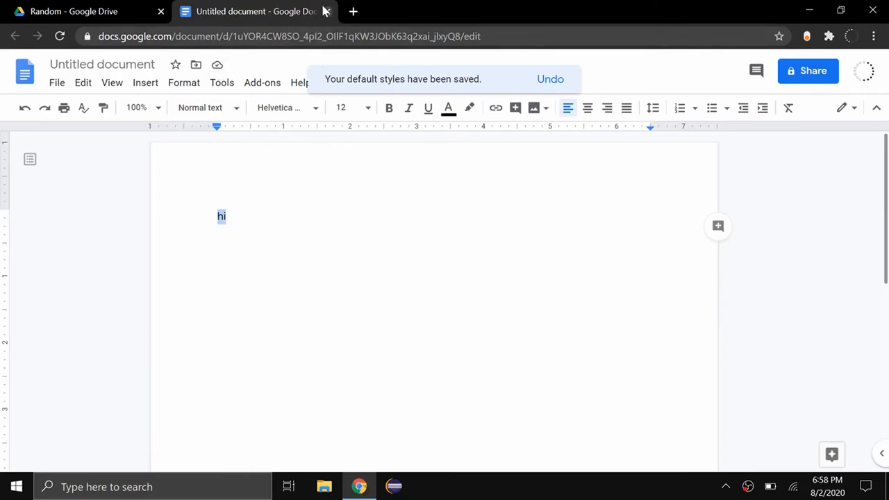
click(83, 11)
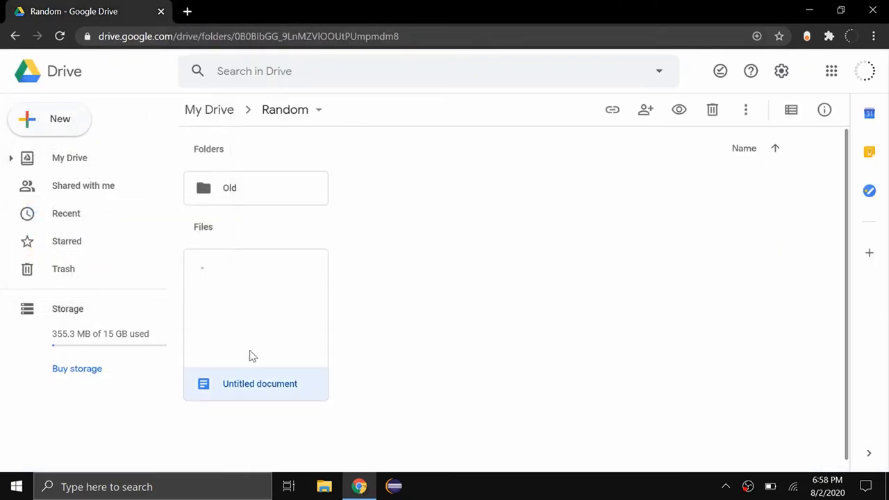
click(49, 119)
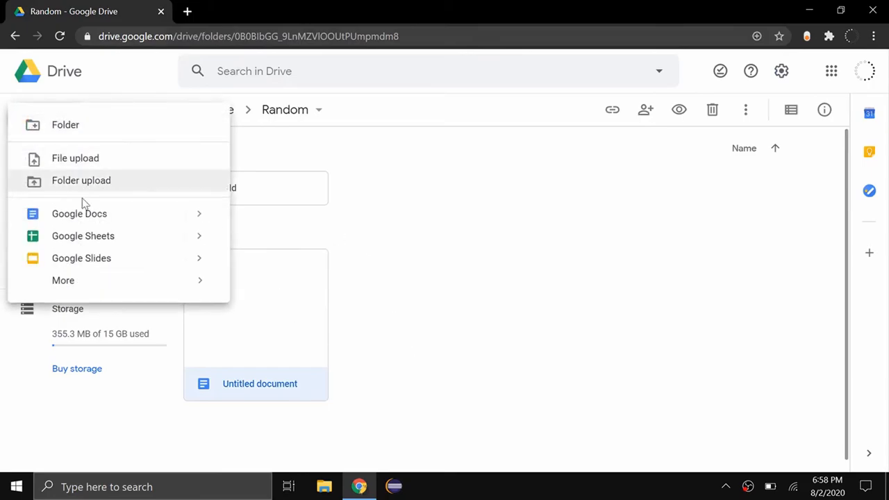